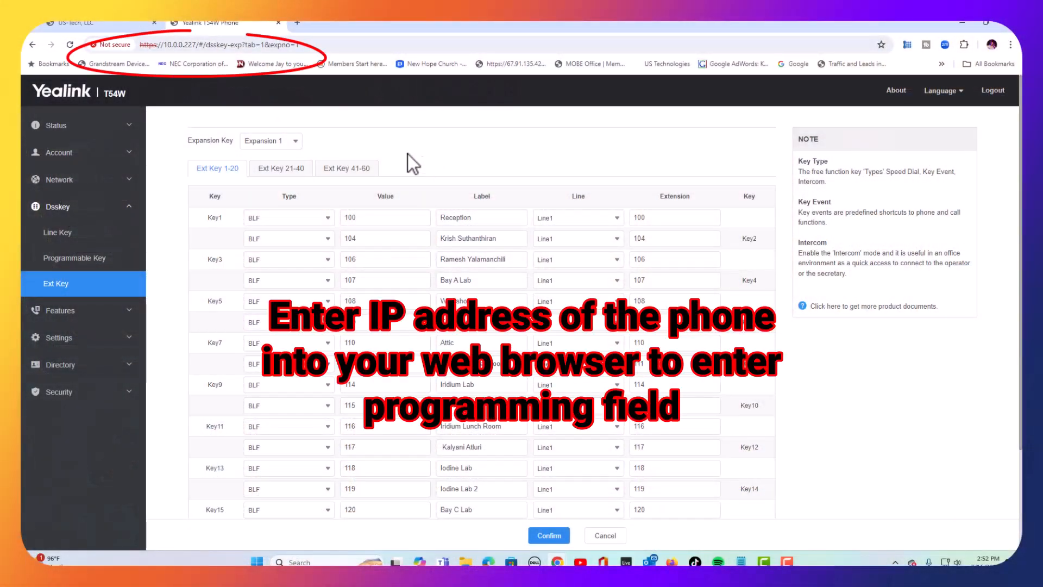
{"action": "mouse_move", "coordinate": [402, 158]}
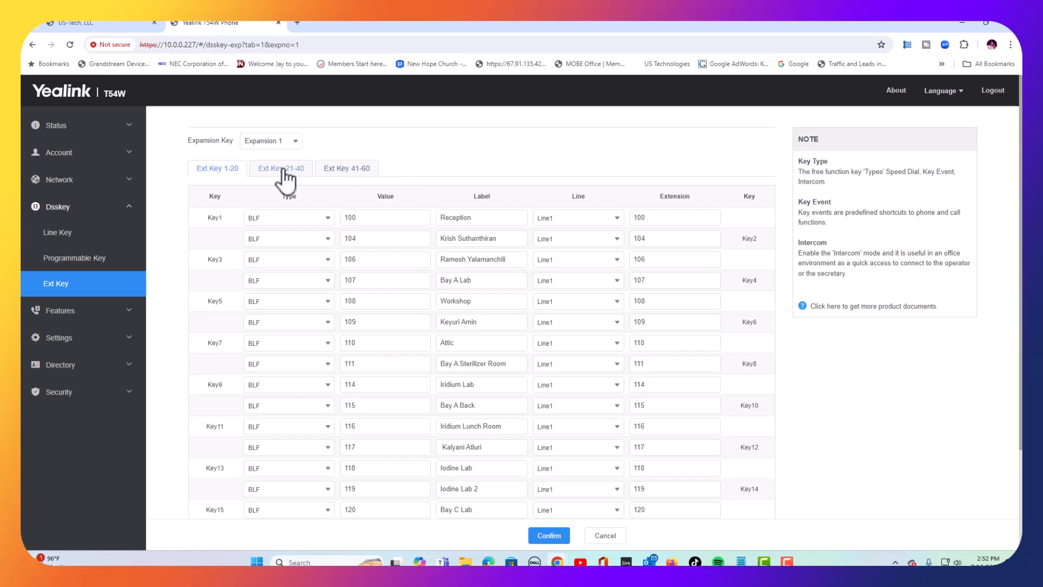
Show Expansion 1's Ext Key 41-60 range and reload the Dsskey > Ext Key page
{"action": "left_click", "coordinate": [347, 168]}
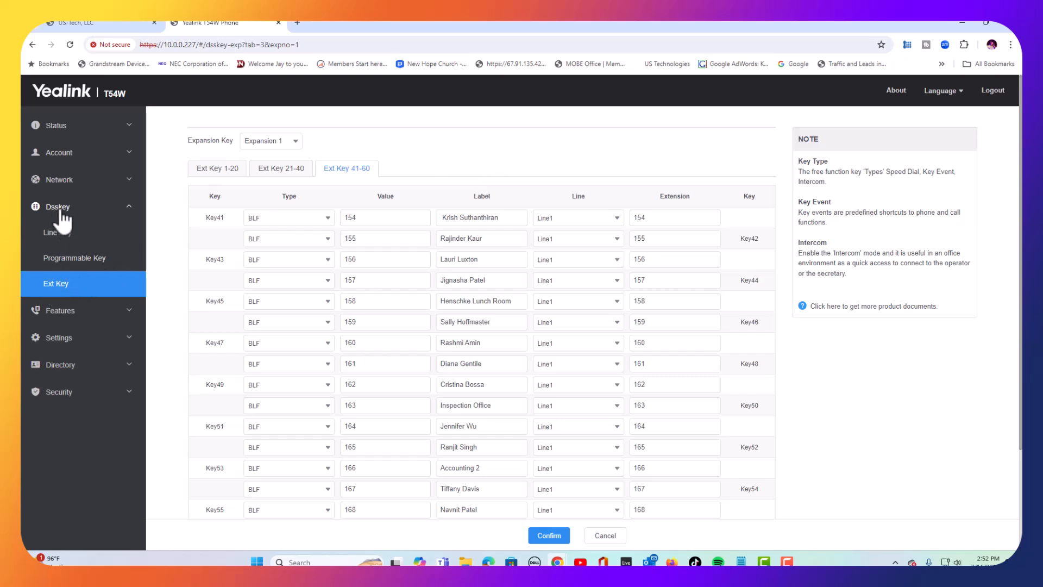
{"action": "mouse_move", "coordinate": [188, 31]}
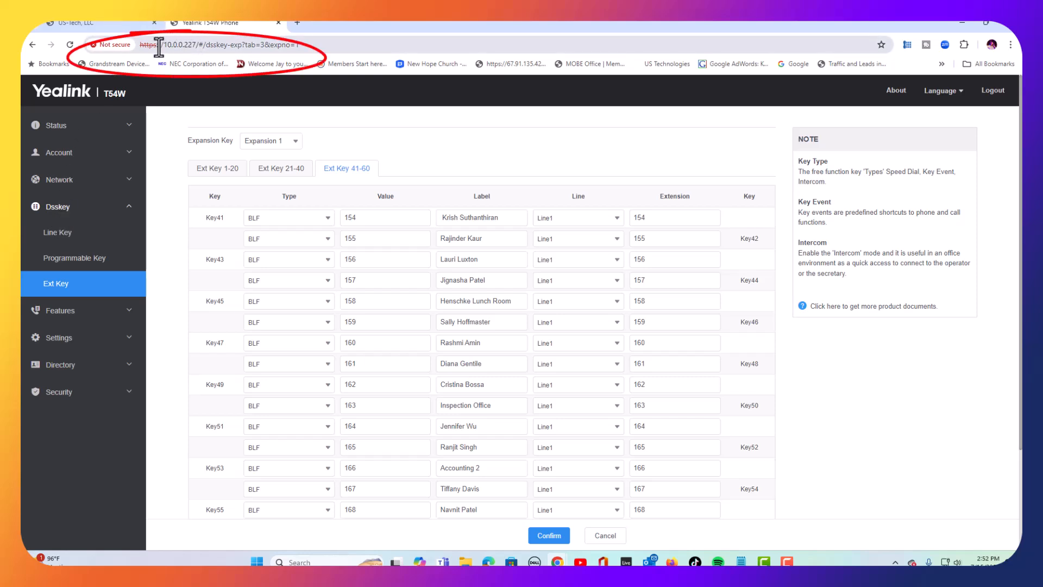
{"action": "mouse_move", "coordinate": [72, 244]}
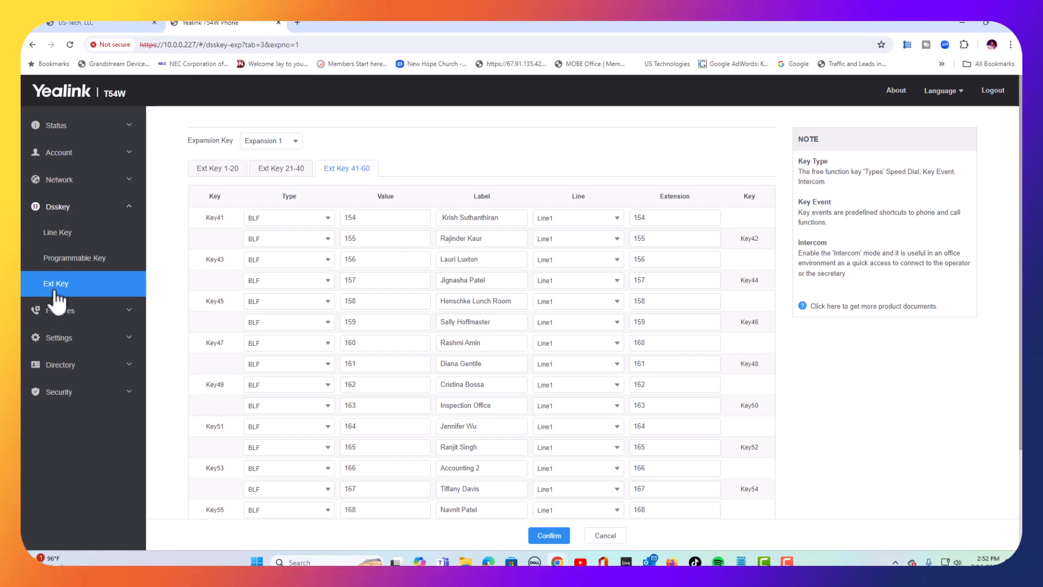
{"action": "left_click", "coordinate": [55, 284]}
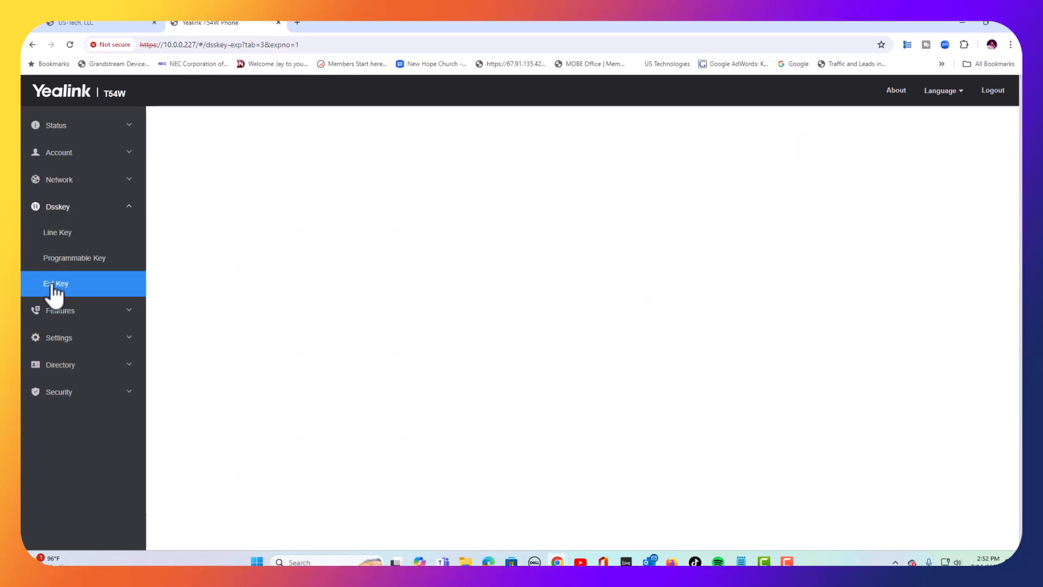
{"action": "left_click", "coordinate": [55, 284]}
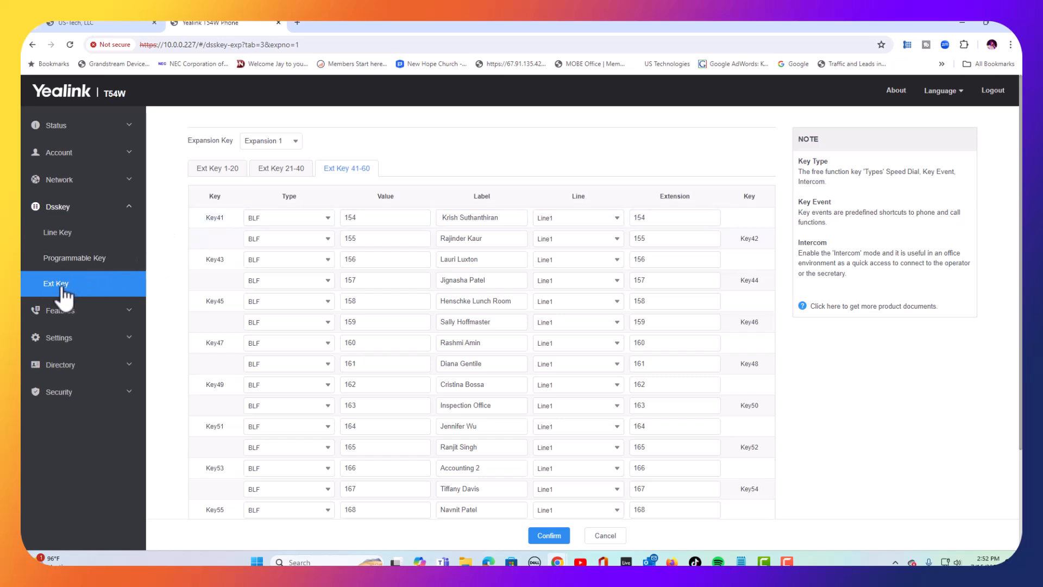
{"action": "mouse_move", "coordinate": [441, 170]}
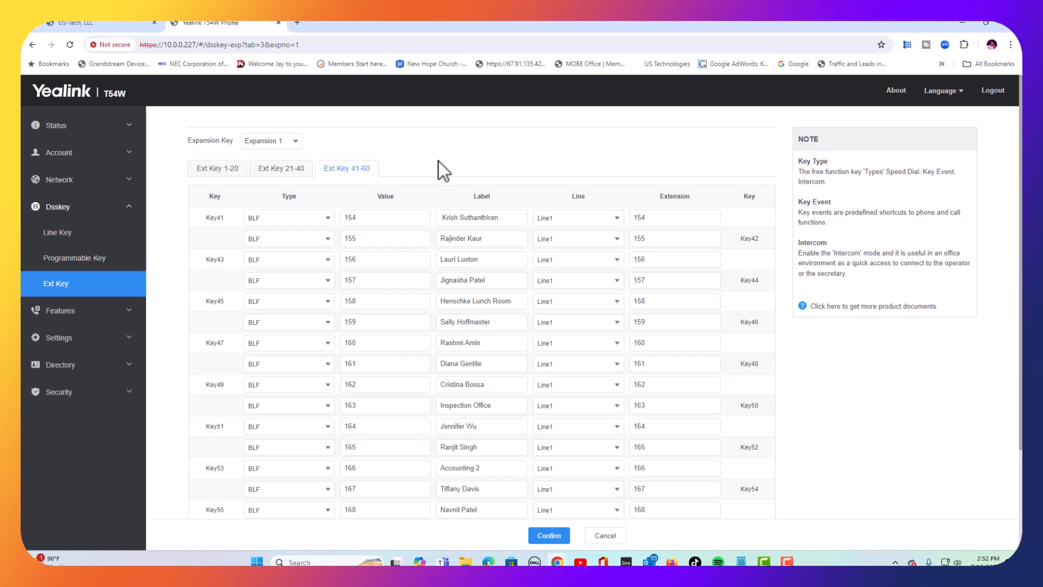
{"action": "mouse_move", "coordinate": [217, 169]}
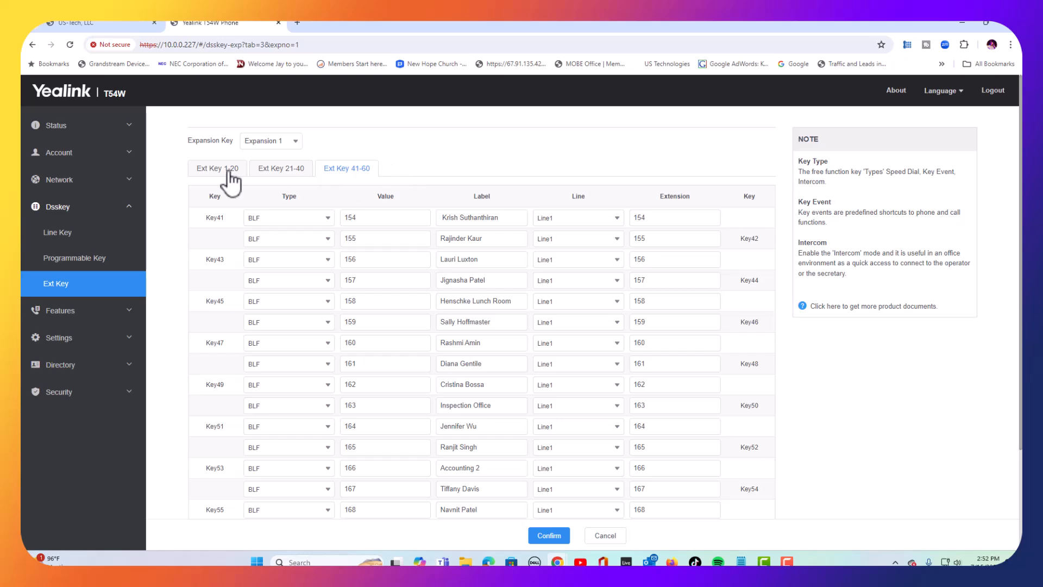
{"action": "mouse_move", "coordinate": [49, 286]}
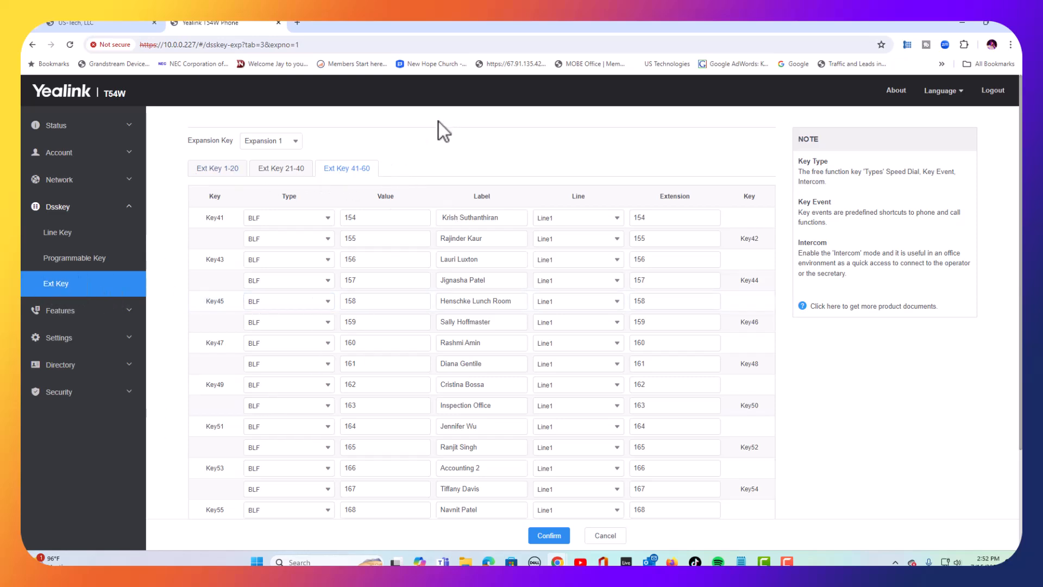
{"action": "mouse_move", "coordinate": [482, 151]}
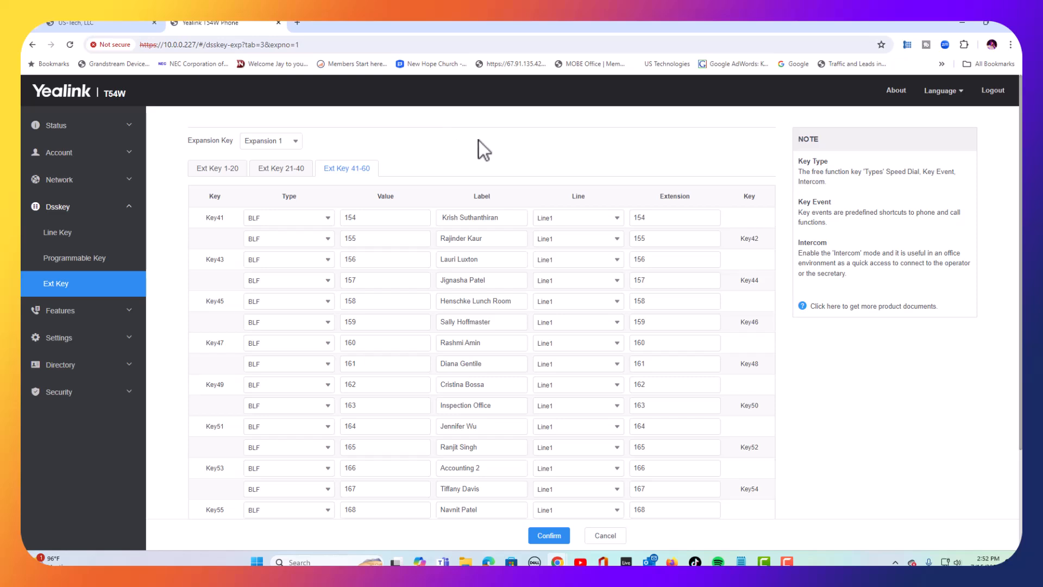
{"action": "mouse_move", "coordinate": [480, 150]}
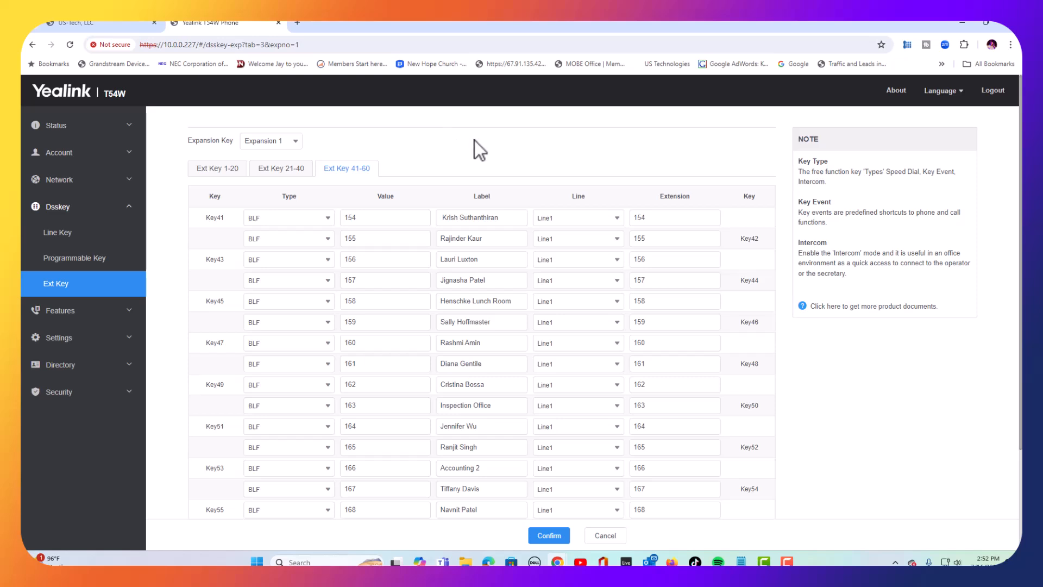
{"action": "mouse_move", "coordinate": [266, 148]}
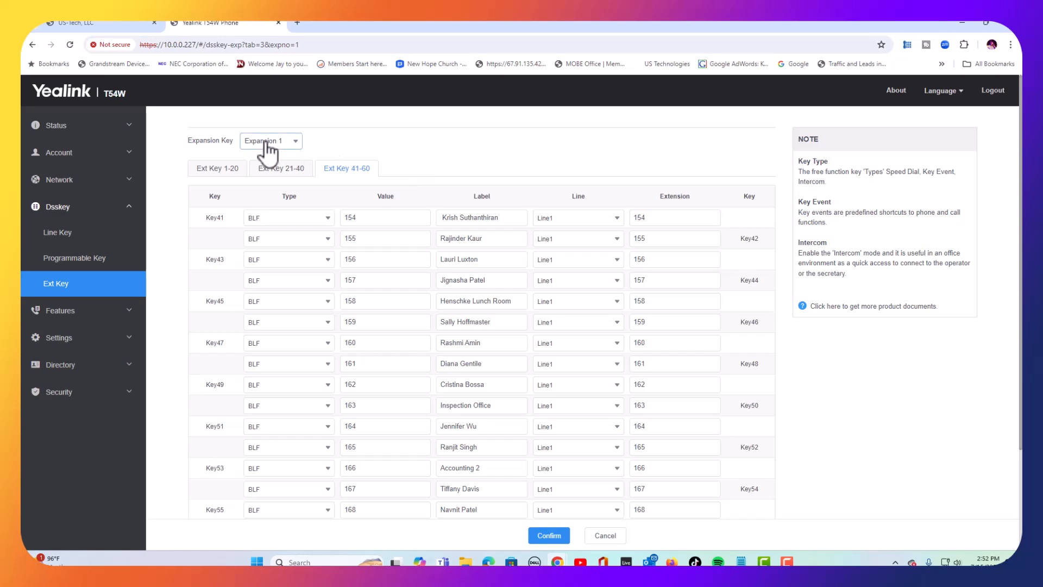
{"action": "mouse_move", "coordinate": [615, 305]}
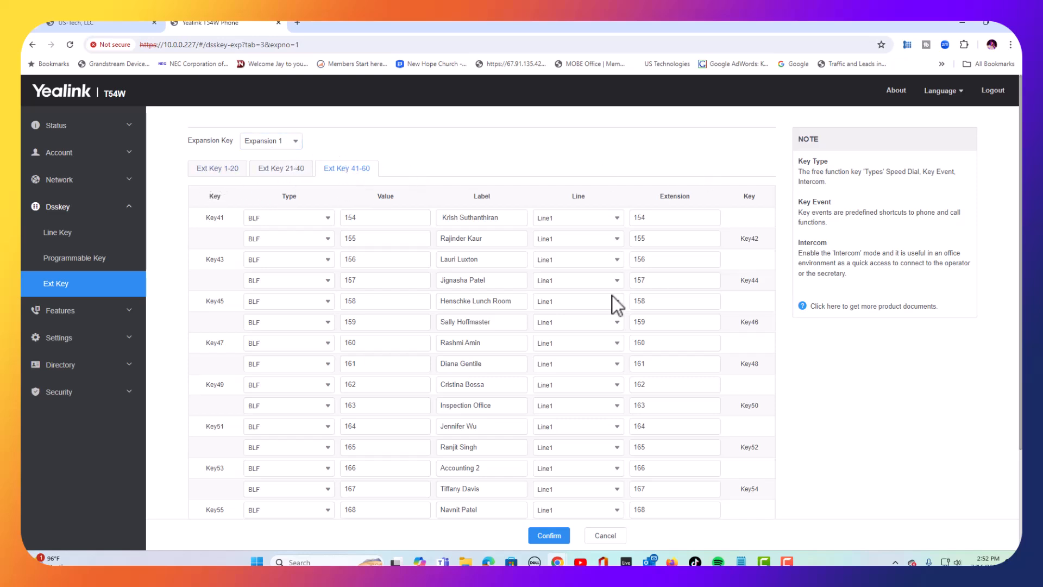
{"action": "mouse_move", "coordinate": [202, 157]}
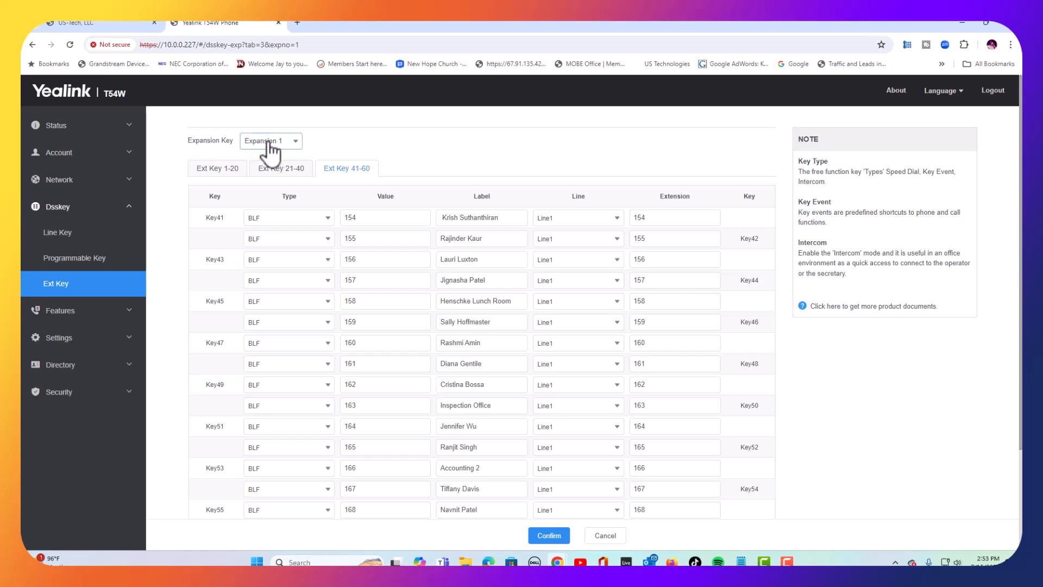
Expand the Expansion Key dropdown listing Expansion 1 and Expansion 2
{"action": "left_click", "coordinate": [271, 141]}
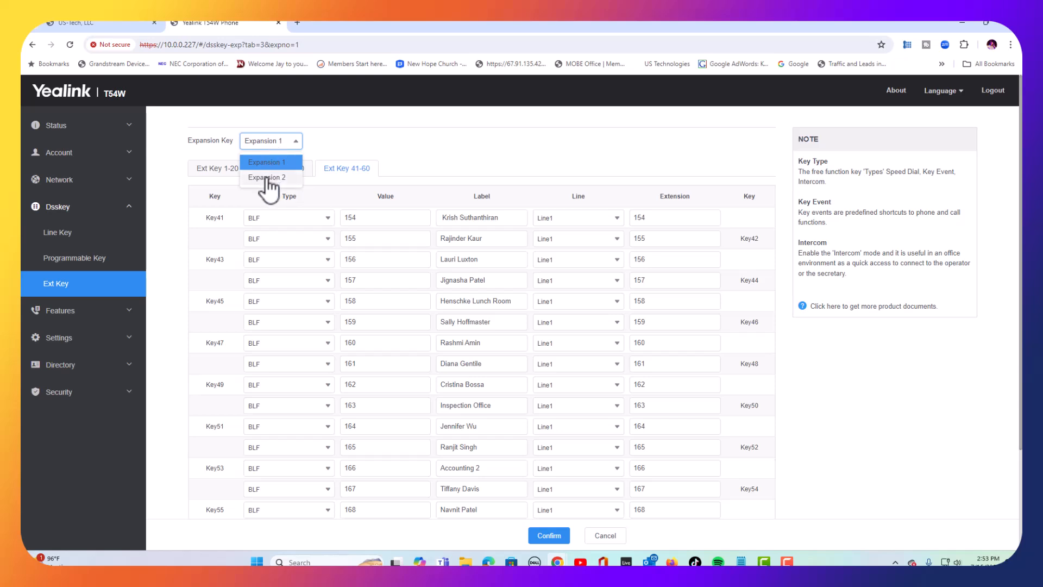
{"action": "left_click", "coordinate": [268, 178]}
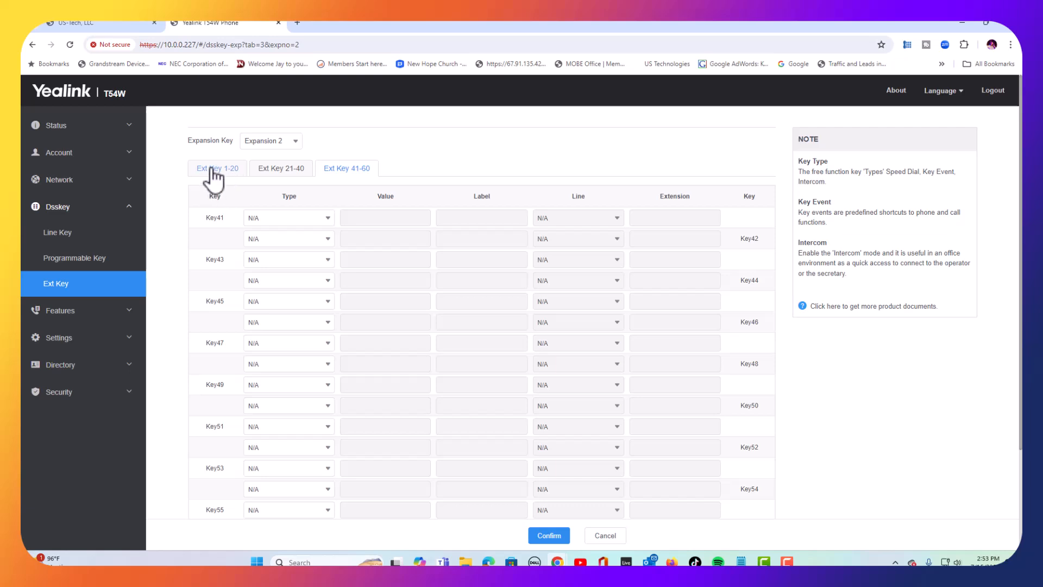
{"action": "left_click", "coordinate": [217, 168]}
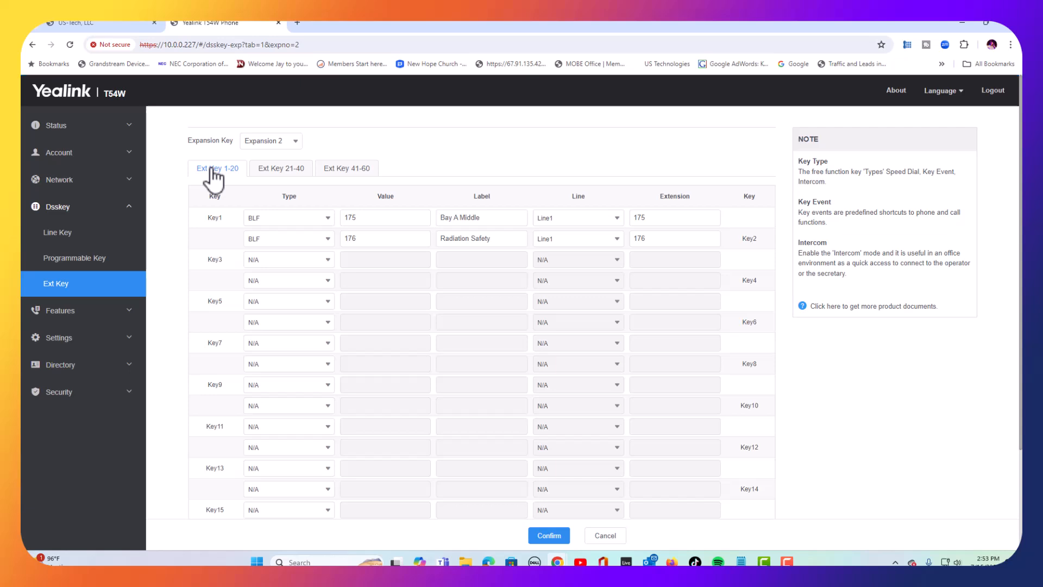
{"action": "mouse_move", "coordinate": [232, 183]}
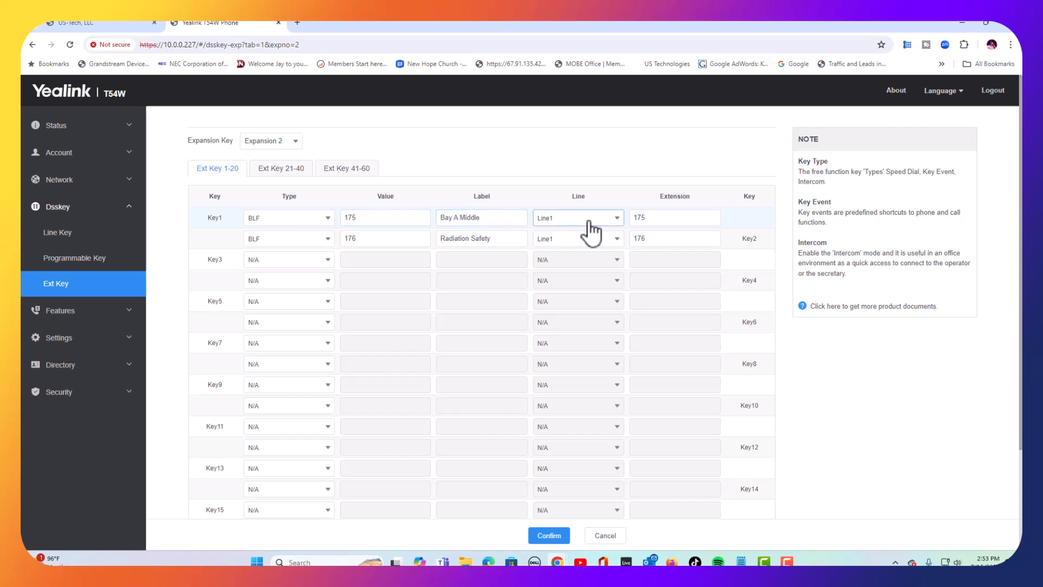
{"action": "left_click", "coordinate": [675, 218]}
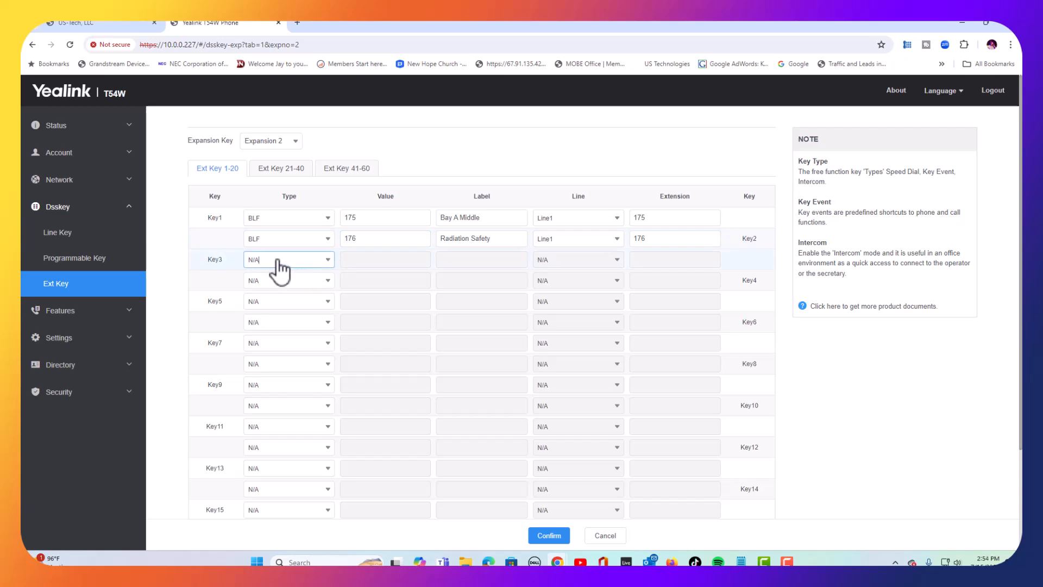
{"action": "left_click", "coordinate": [288, 259]}
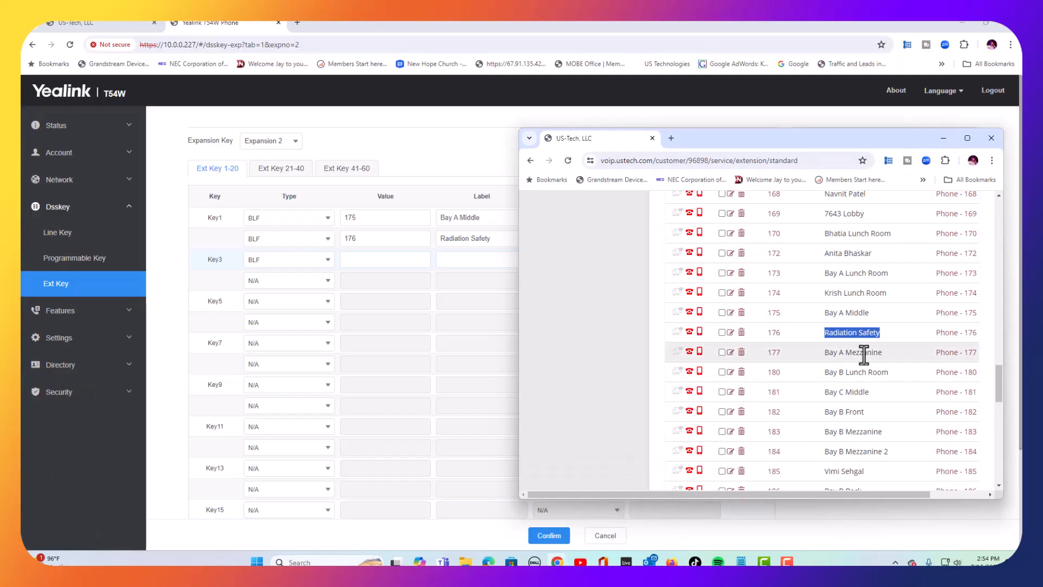
Label Key3 'Bay A Mezzanine' with extension 177 and confirm the BLF settings
{"action": "right_click", "coordinate": [854, 352]}
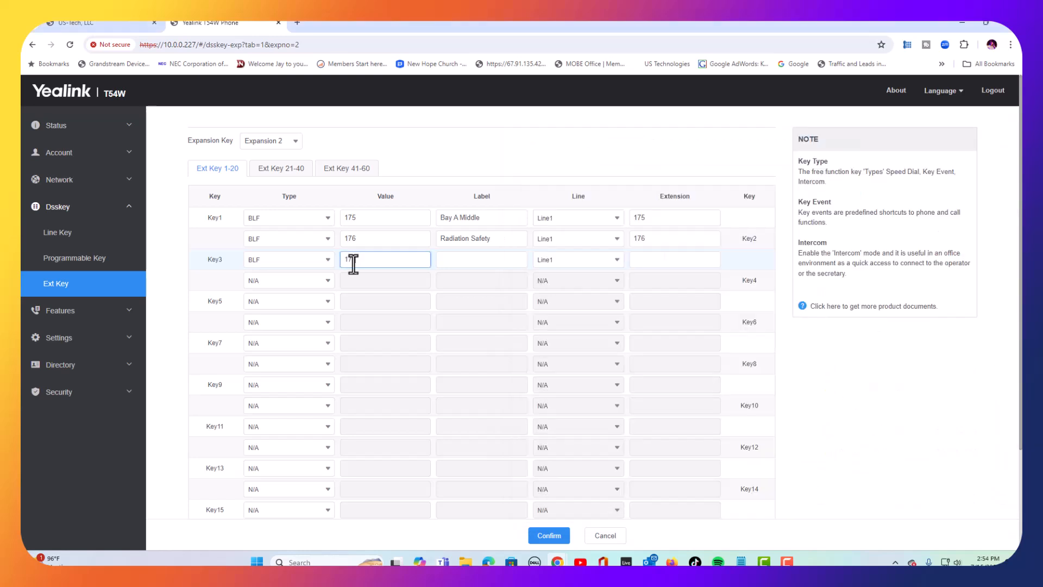
{"action": "left_click", "coordinate": [482, 259]}
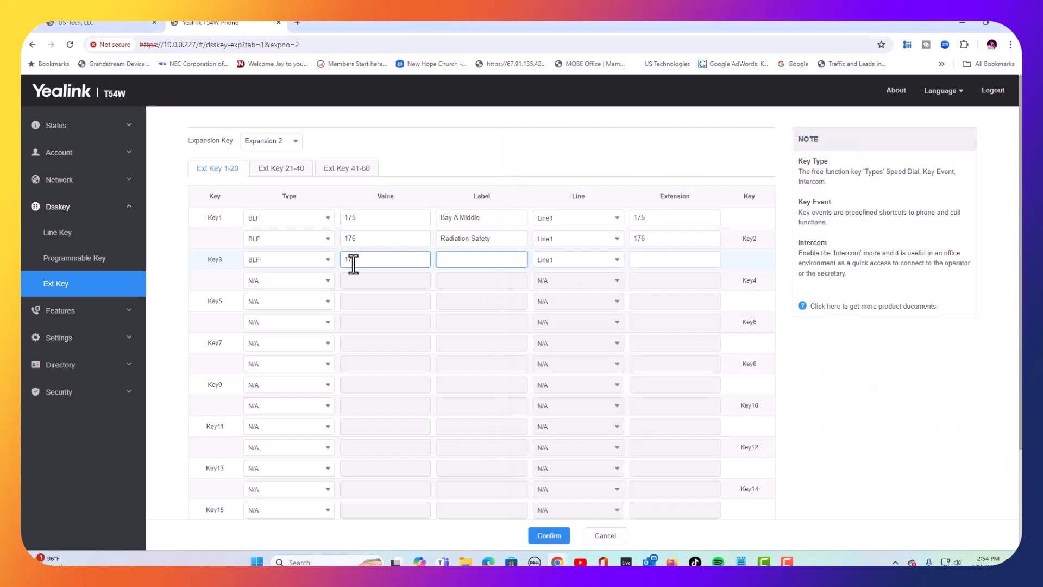
{"action": "type", "text": "Bay A Mezzanine"}
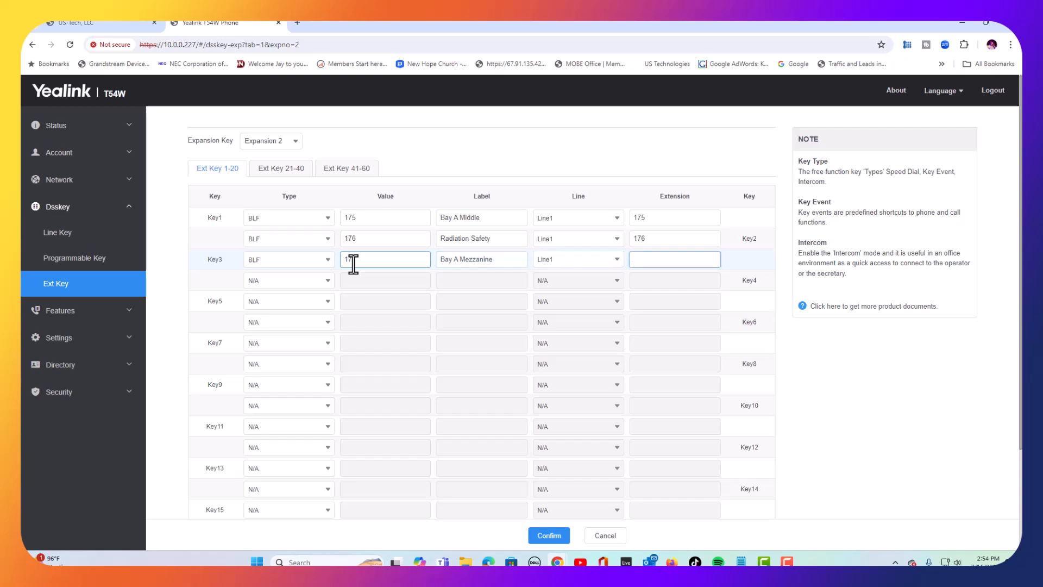
{"action": "type", "text": "177"}
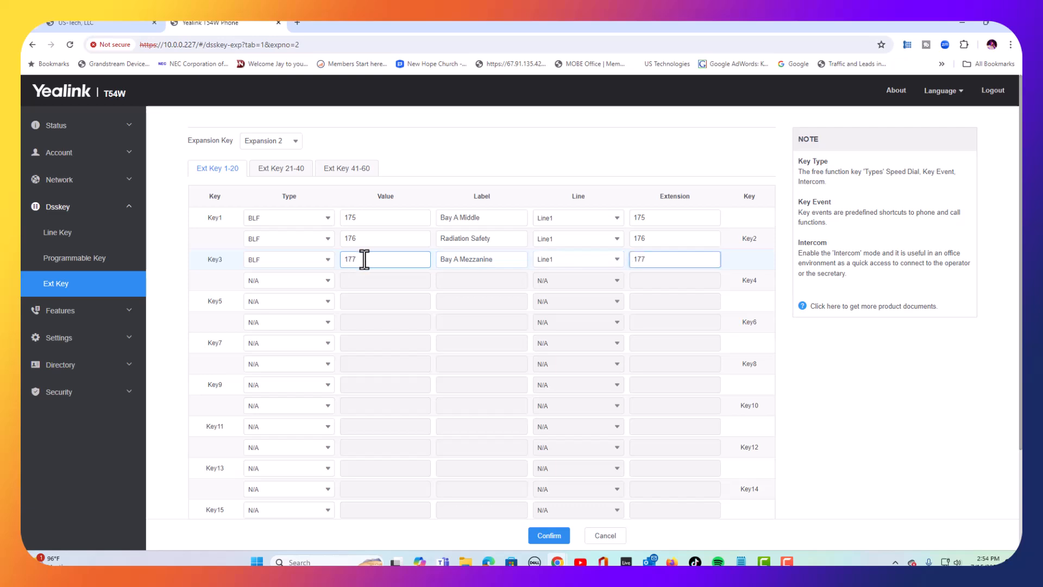
{"action": "left_click", "coordinate": [549, 535]}
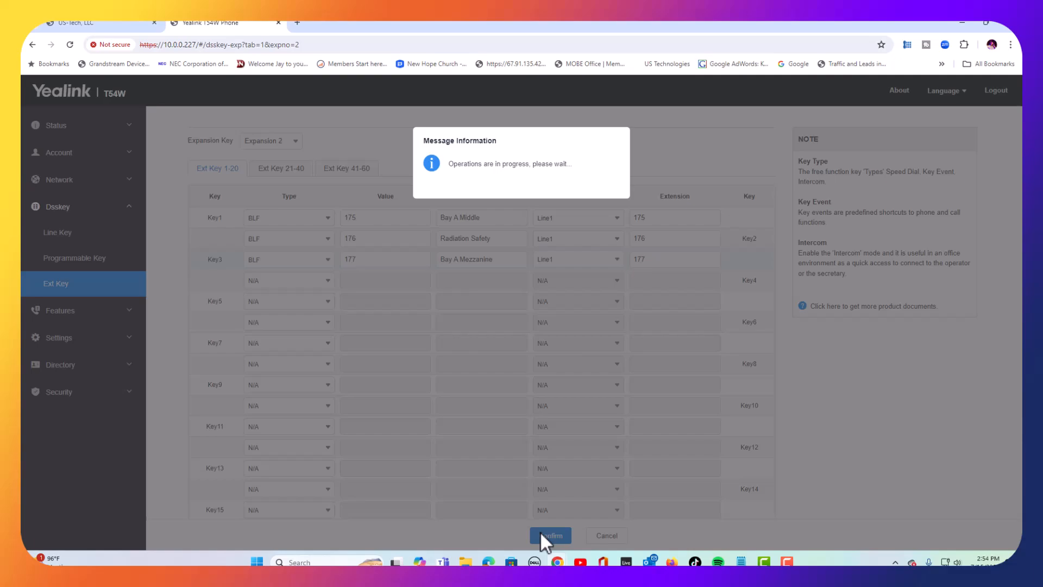
{"action": "left_click", "coordinate": [549, 535]}
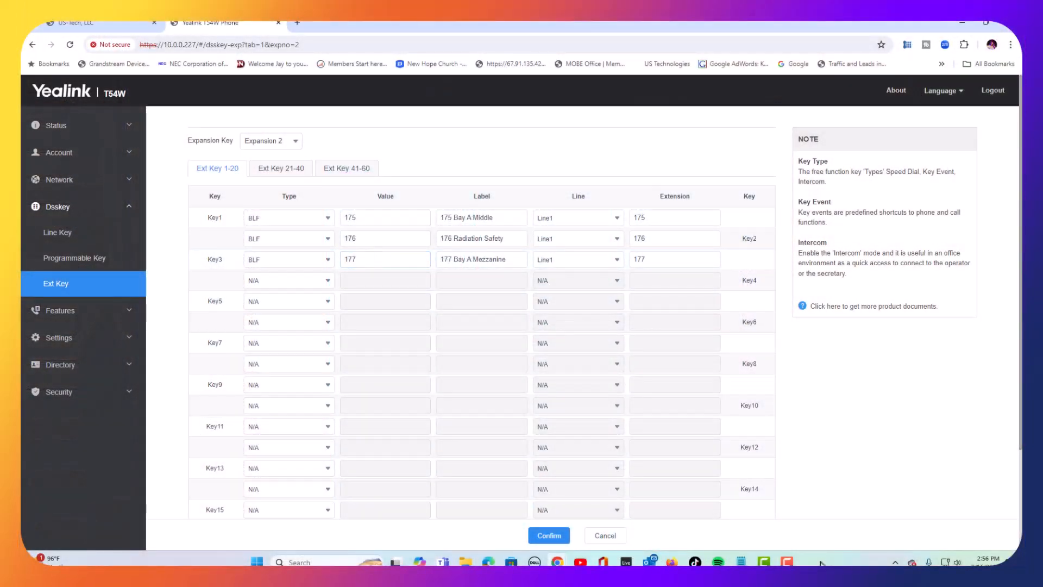
{"action": "mouse_move", "coordinate": [329, 310]}
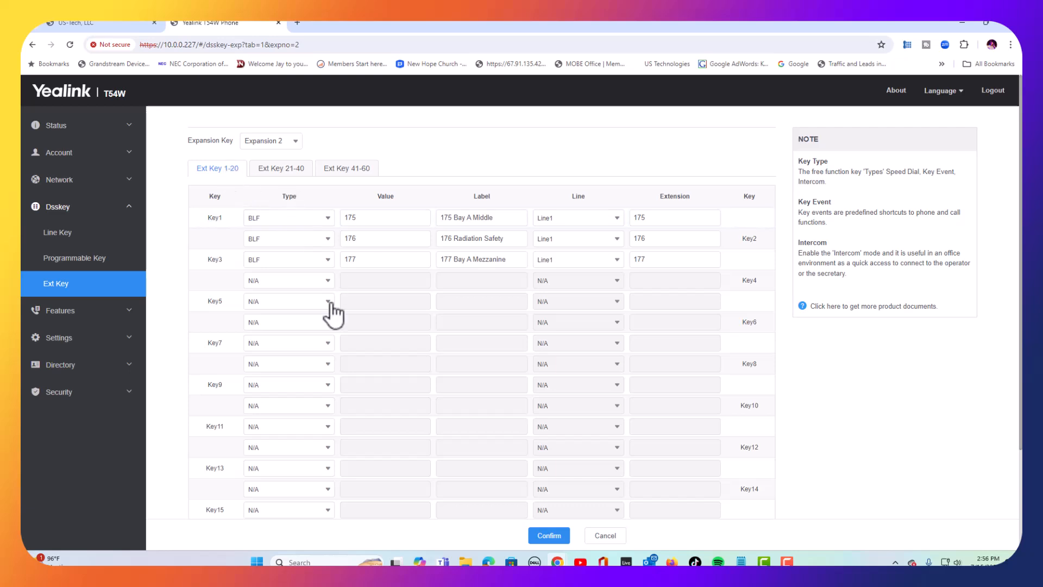
Review Expansion 2 keys 21-40 and 41-60, all unassigned, keeping Expansion 2 selected
{"action": "left_click", "coordinate": [281, 167]}
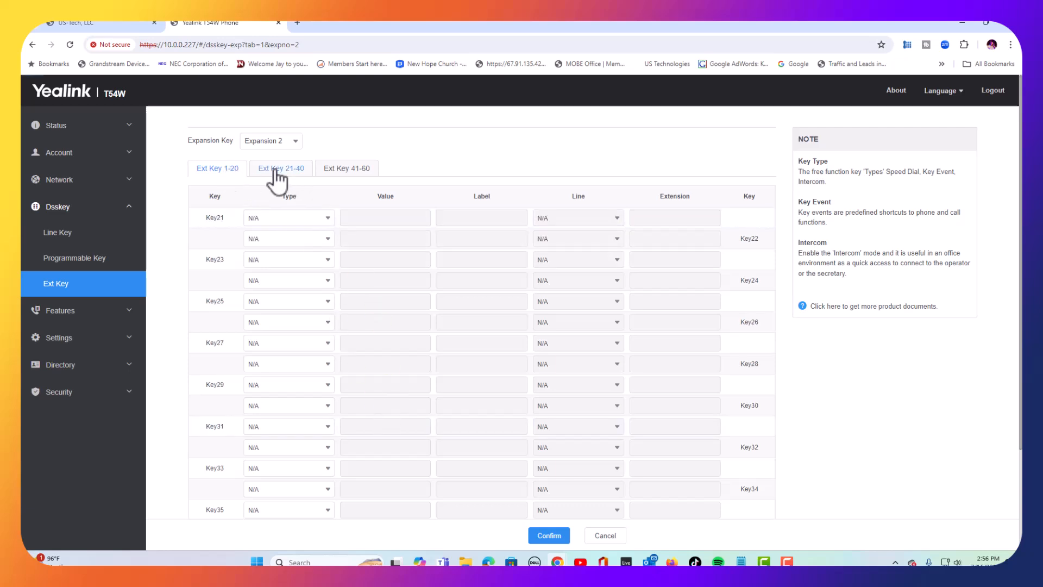
{"action": "left_click", "coordinate": [280, 168]}
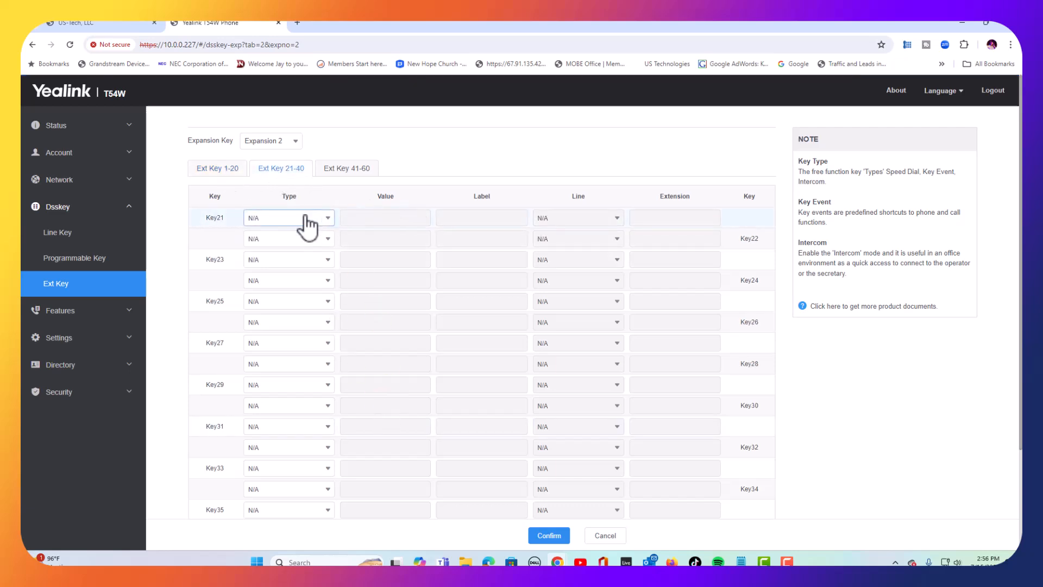
{"action": "mouse_move", "coordinate": [346, 171]}
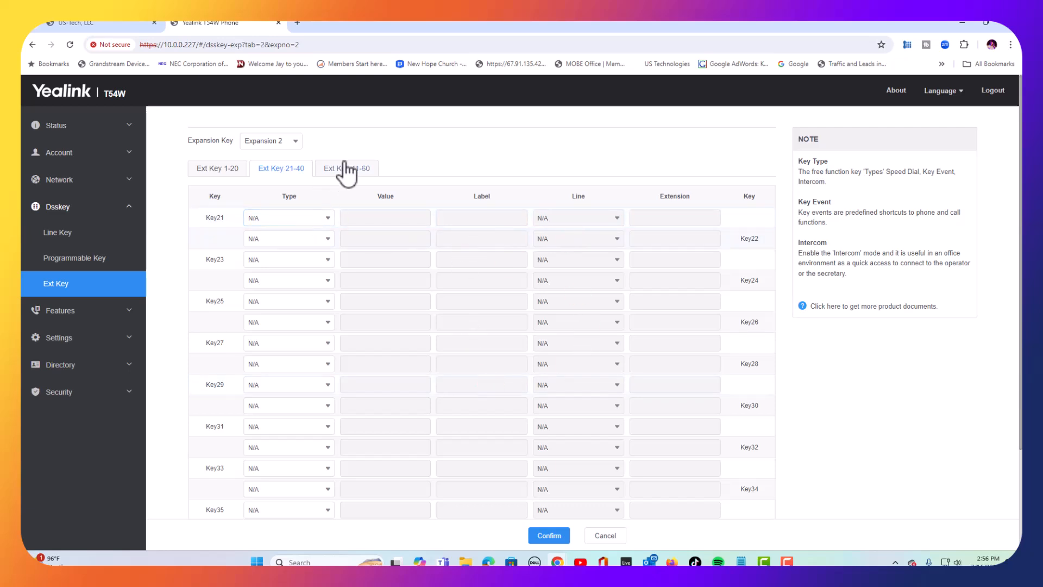
{"action": "left_click", "coordinate": [347, 168]}
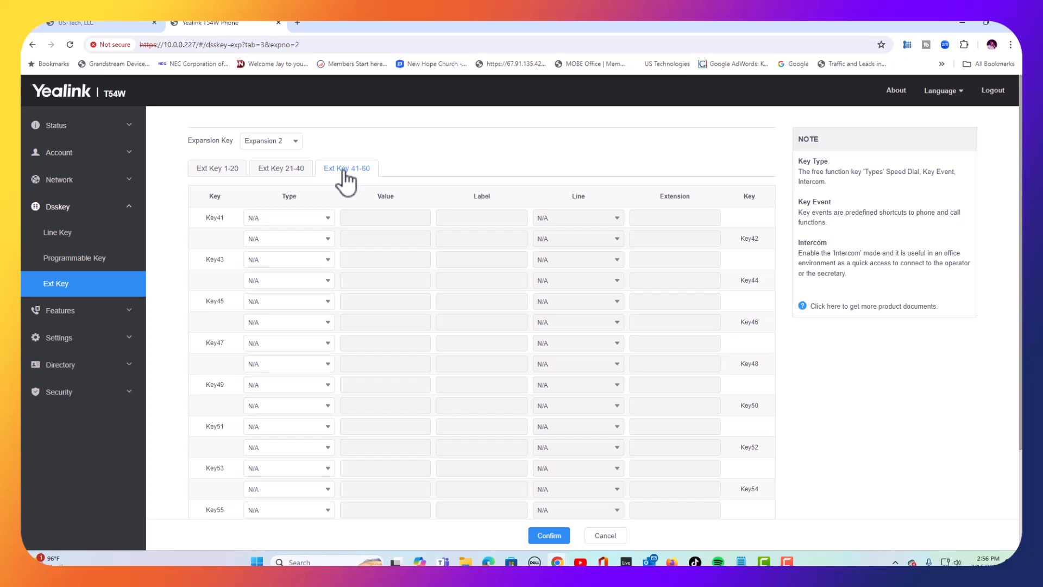
{"action": "mouse_move", "coordinate": [283, 146]}
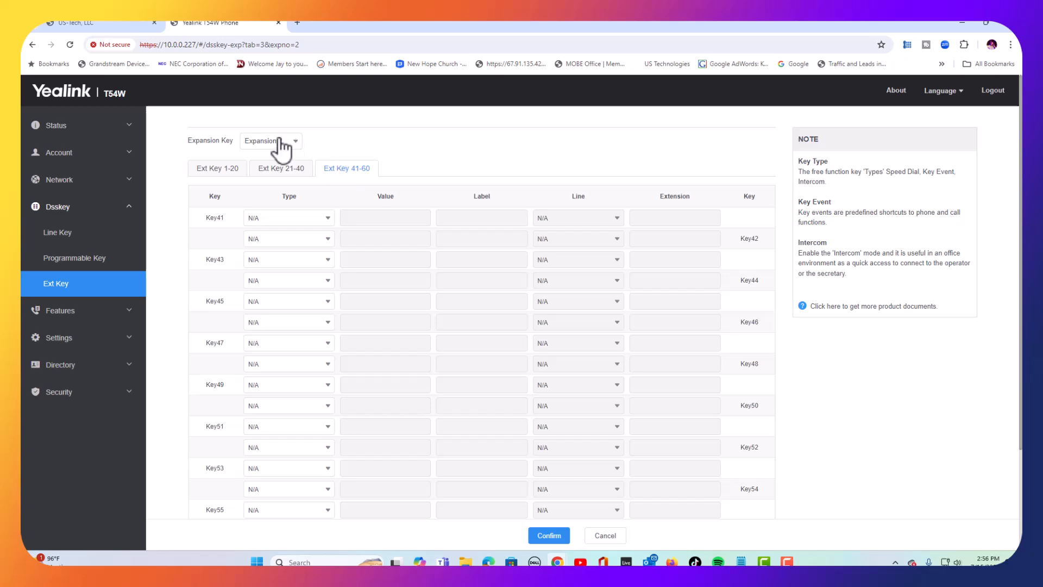
{"action": "left_click", "coordinate": [270, 140]}
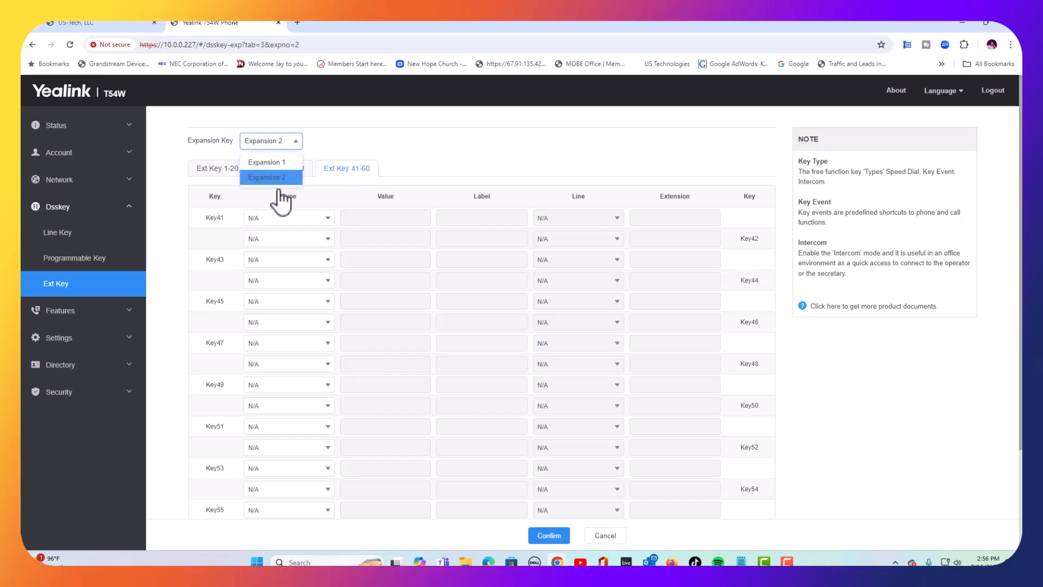
{"action": "left_click", "coordinate": [271, 177]}
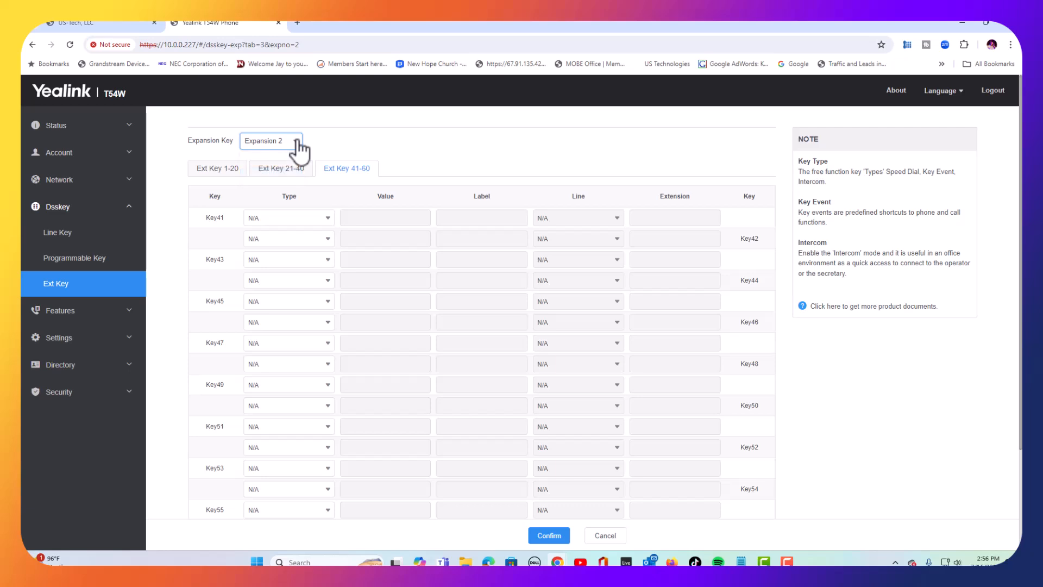